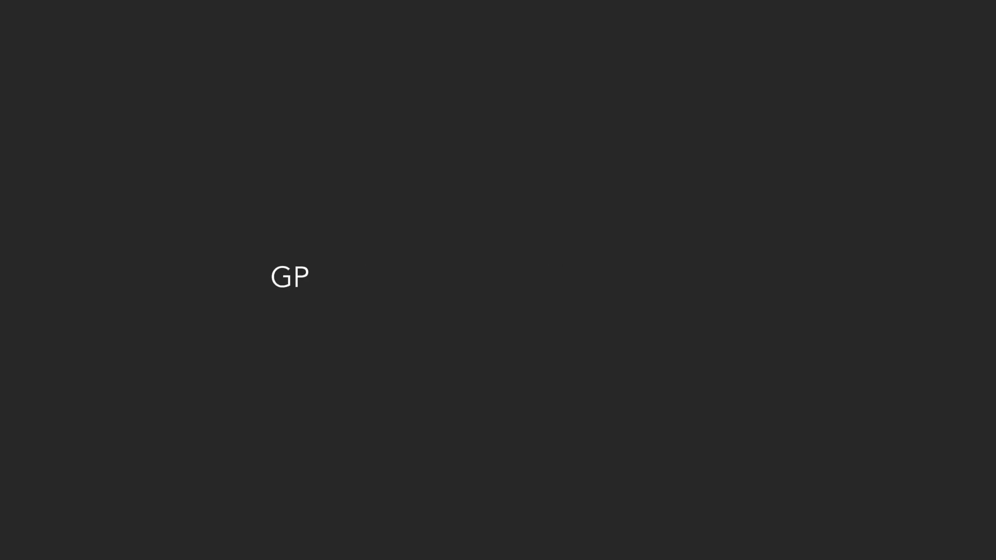
text(In that t)
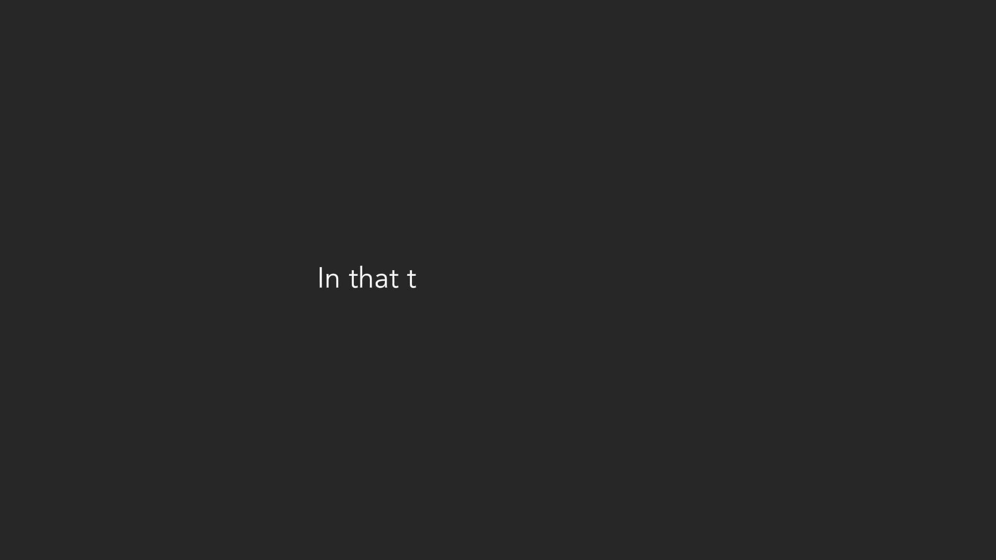
text(ML programming pl)
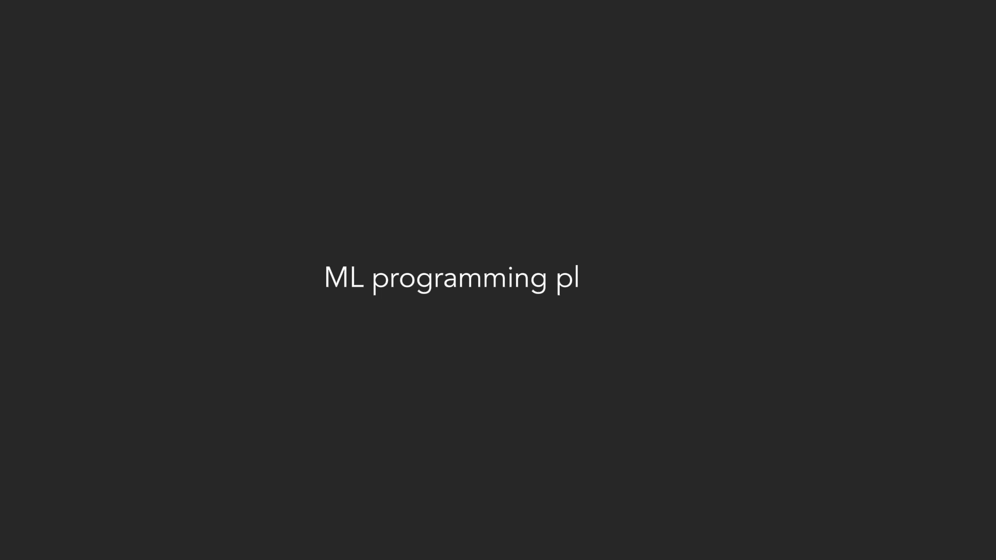